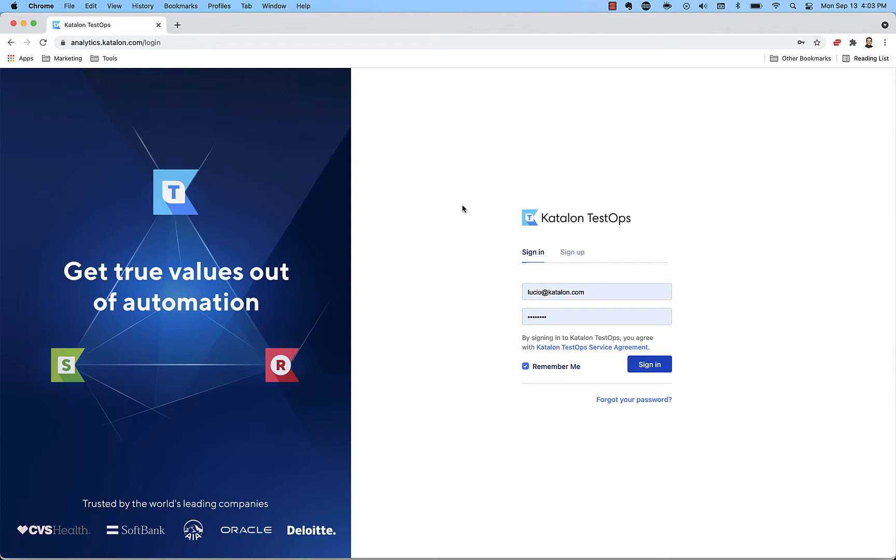
pyautogui.moveTo(448, 223)
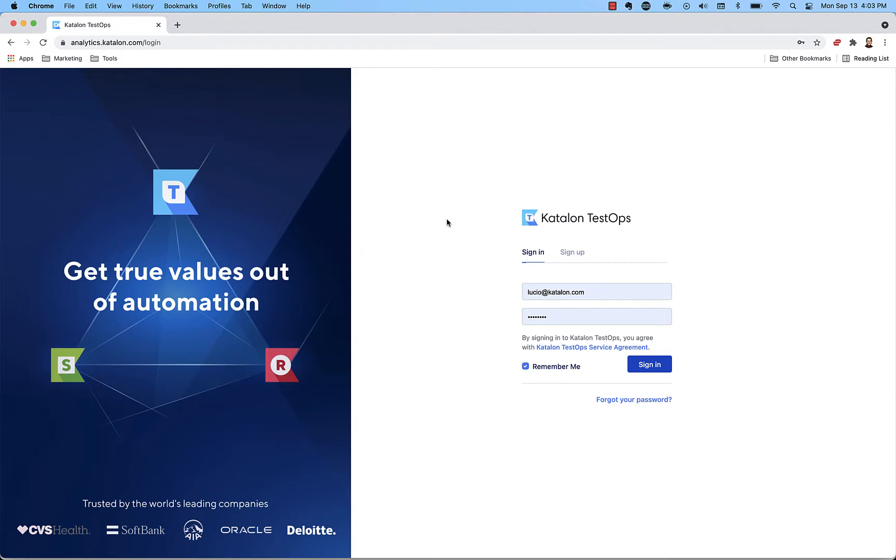
pyautogui.moveTo(85, 51)
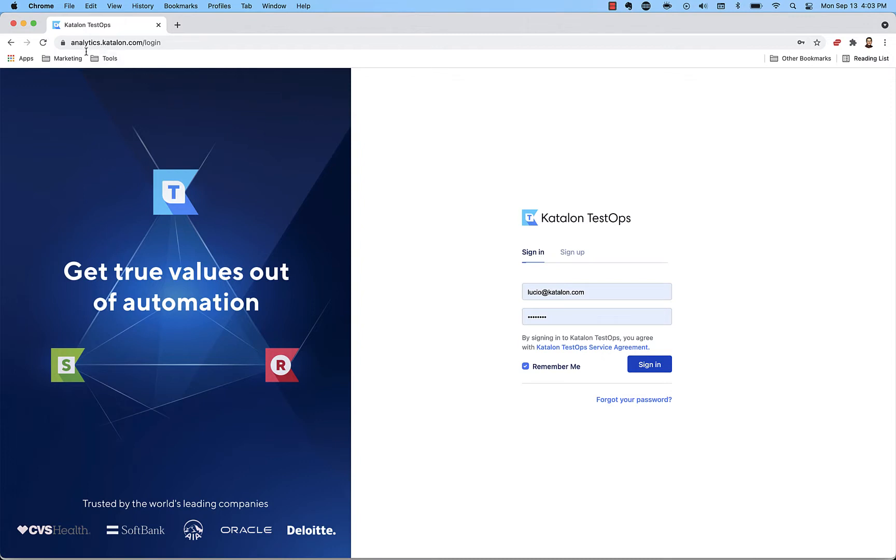
pyautogui.moveTo(647, 329)
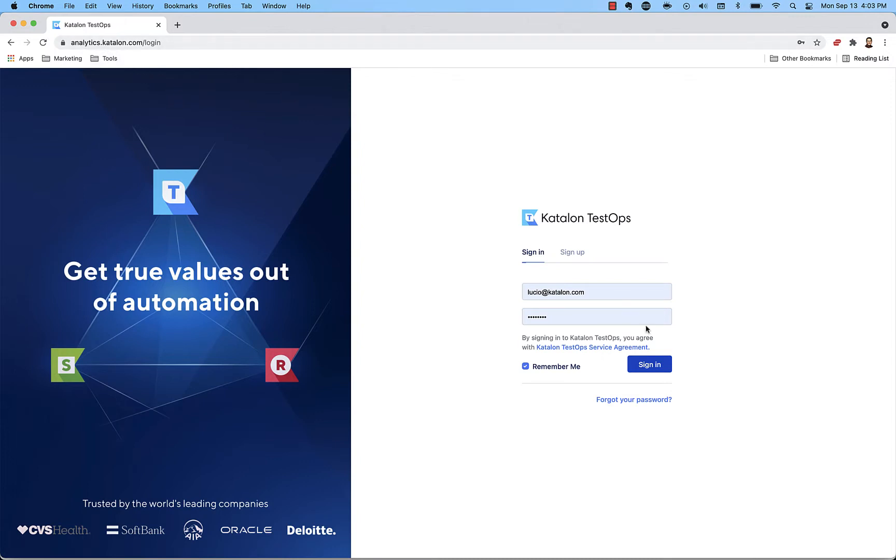
pyautogui.moveTo(650, 363)
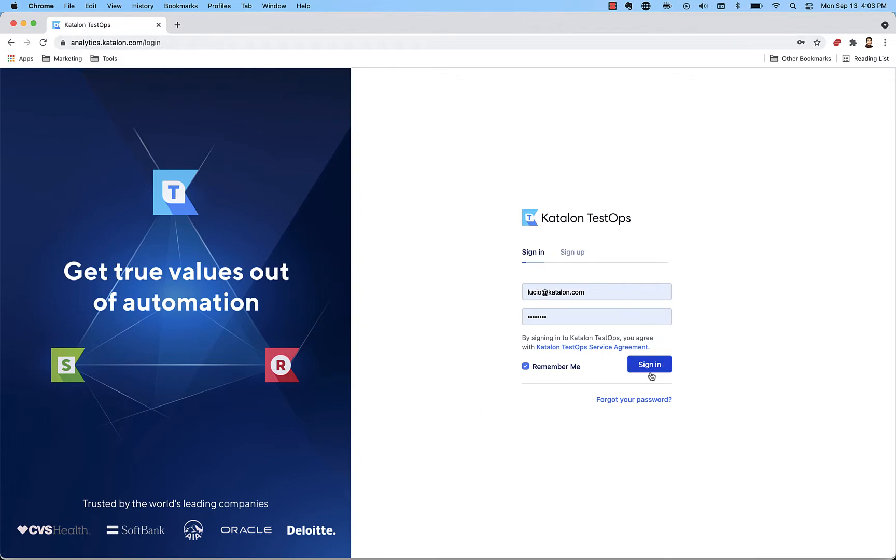
# Step: Sign in to Katalon TestOps with the pre-filled email and password
pyautogui.click(649, 364)
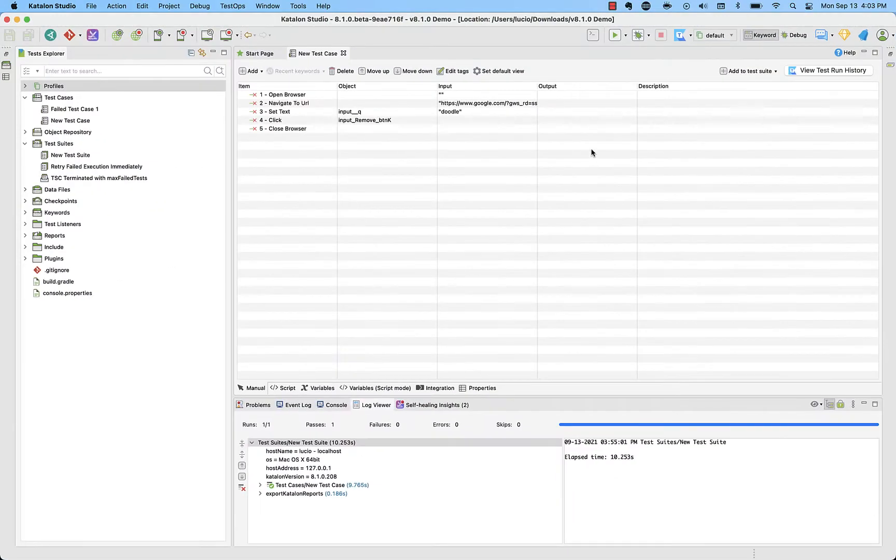
pyautogui.moveTo(636, 223)
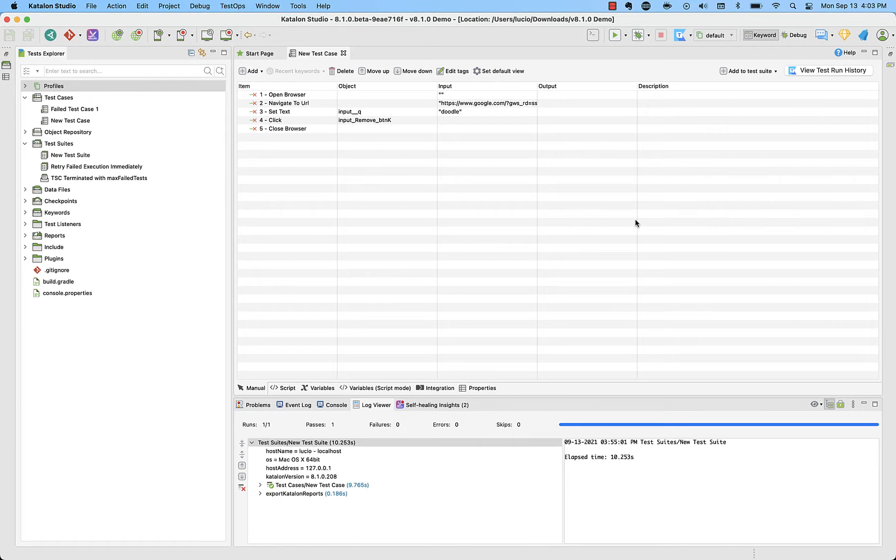
pyautogui.moveTo(390, 251)
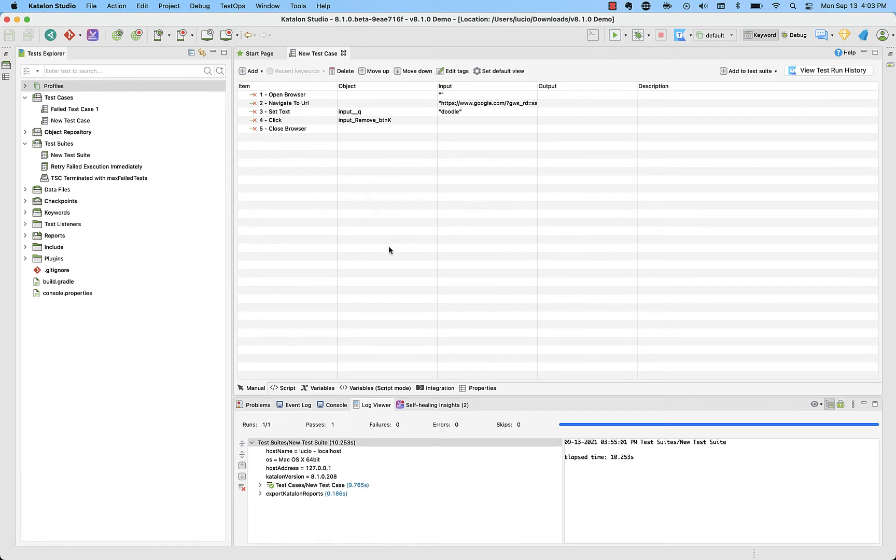
pyautogui.moveTo(348, 255)
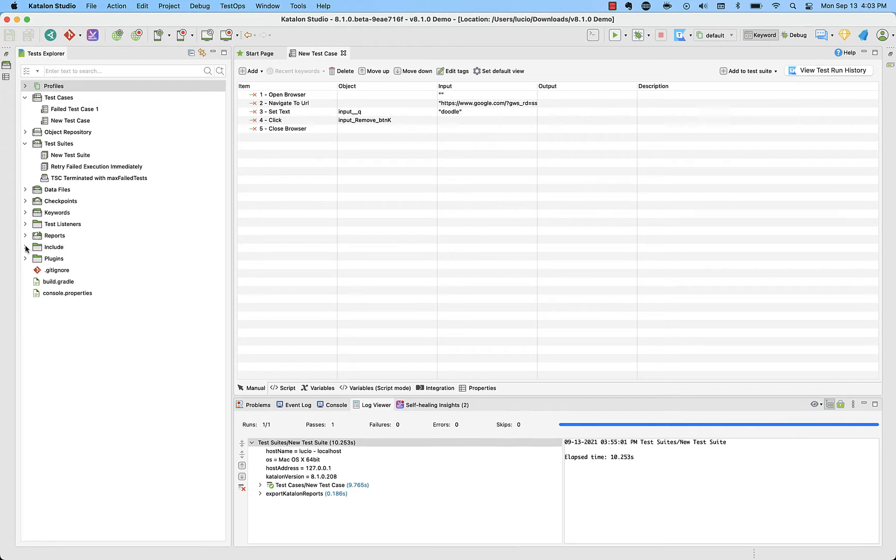
pyautogui.moveTo(20, 237)
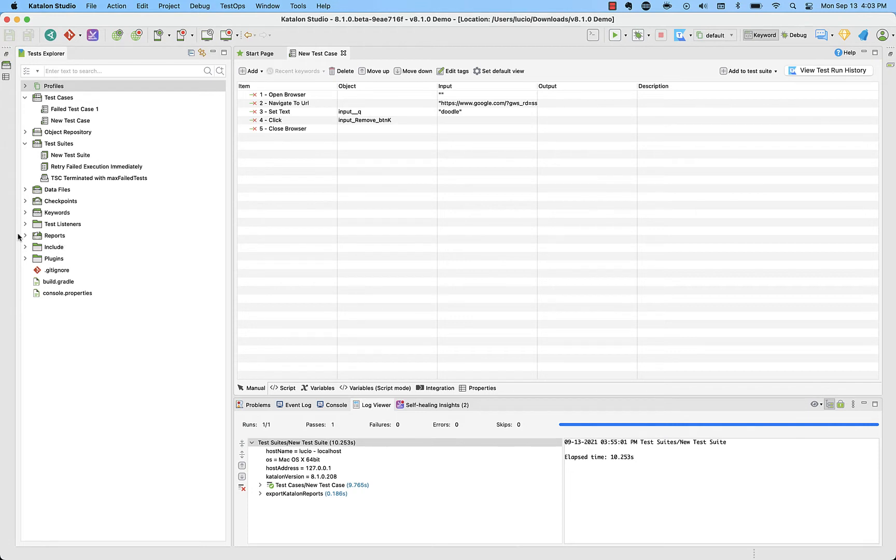
pyautogui.moveTo(57, 247)
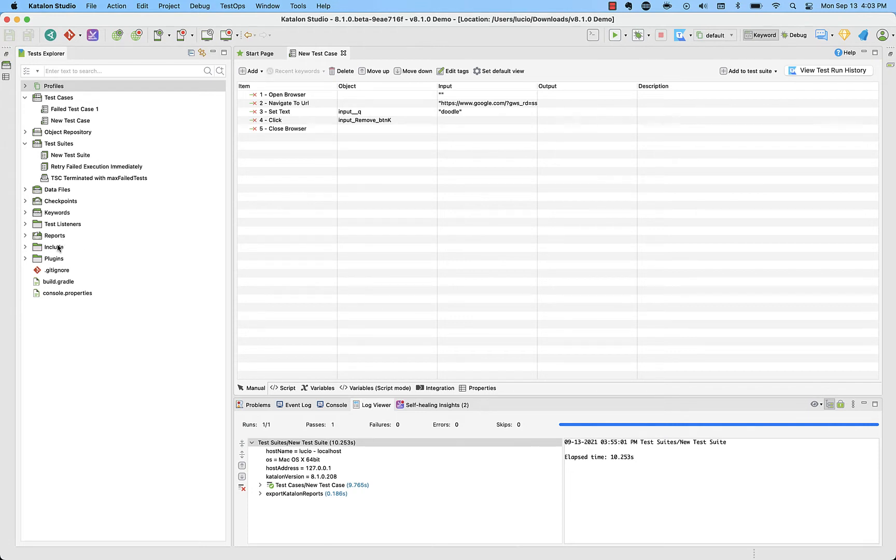
pyautogui.moveTo(329, 204)
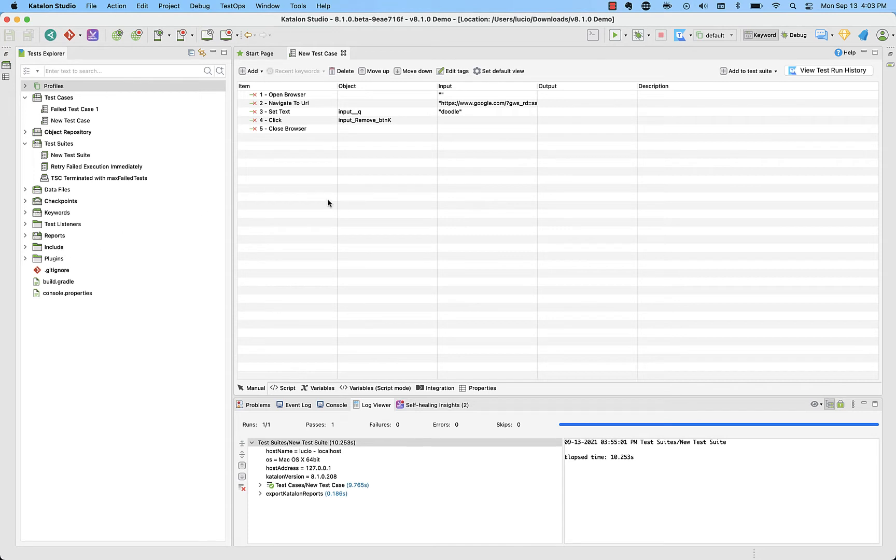
pyautogui.moveTo(249, 194)
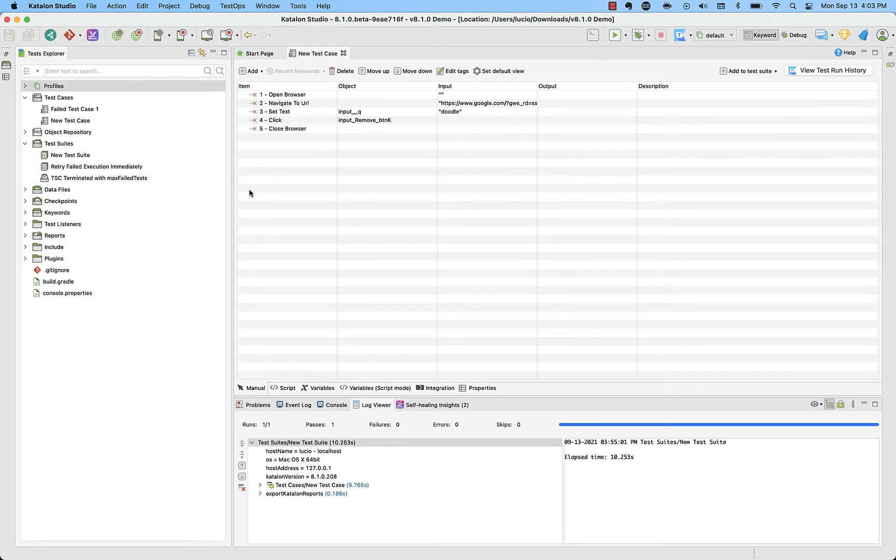
# Step: Open Project Settings on the Katalon TestOps page and check the server URL and credentials
pyautogui.click(169, 5)
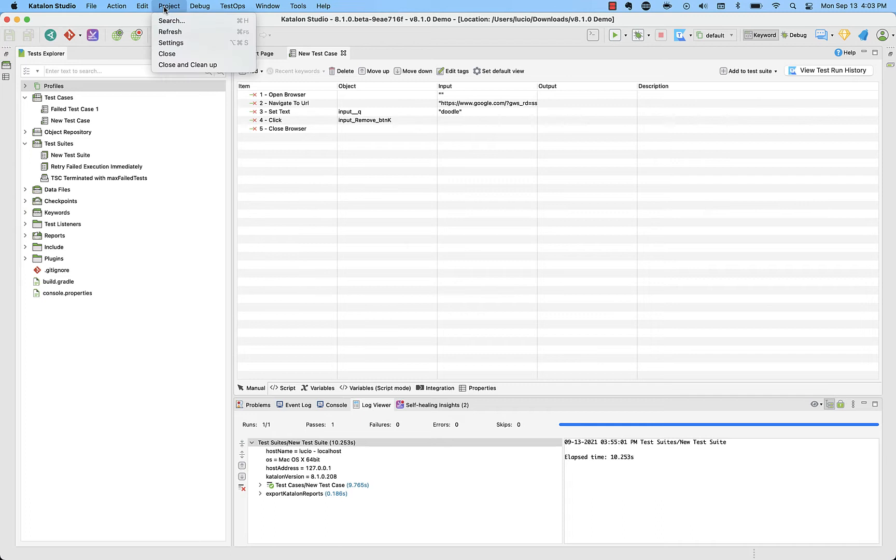
pyautogui.click(333, 173)
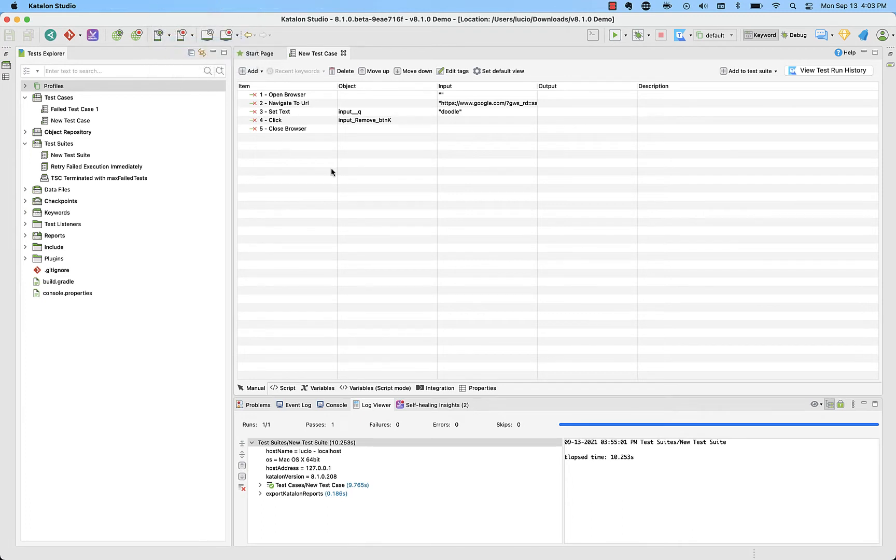
pyautogui.click(280, 118)
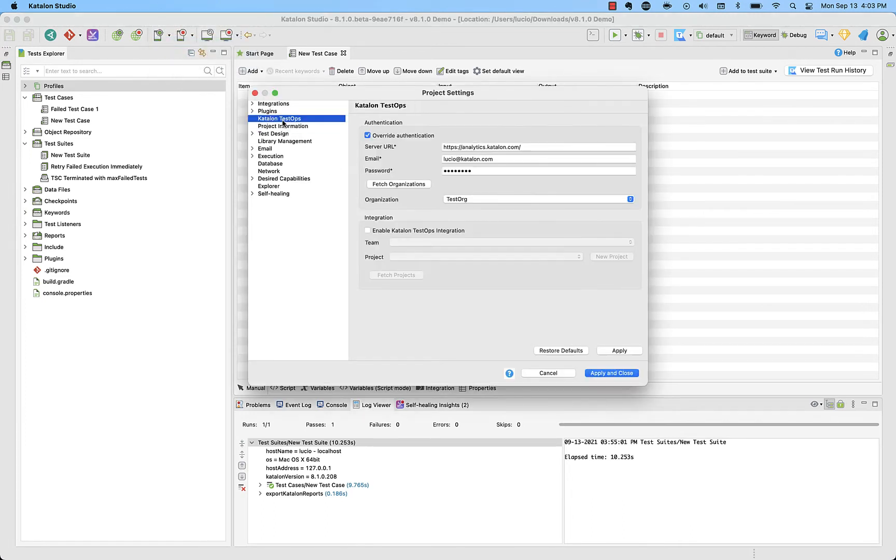
pyautogui.moveTo(408, 173)
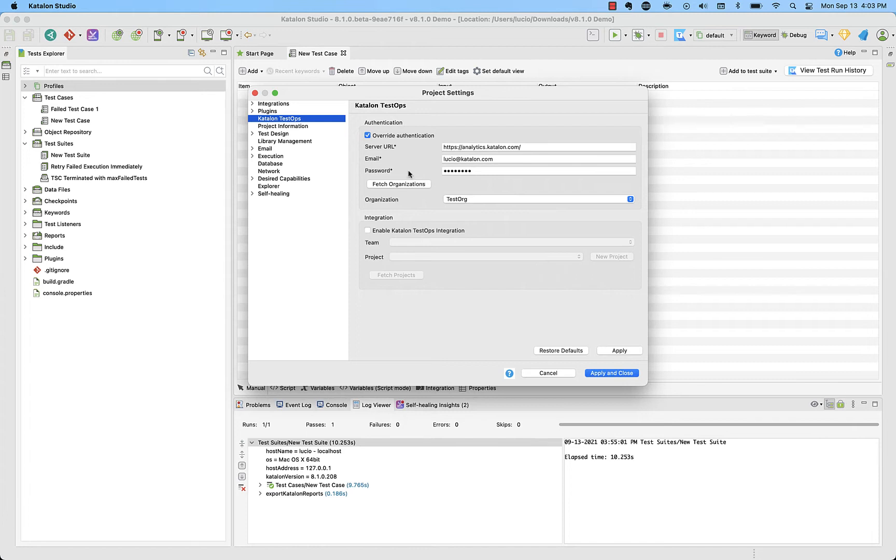
pyautogui.moveTo(522, 147)
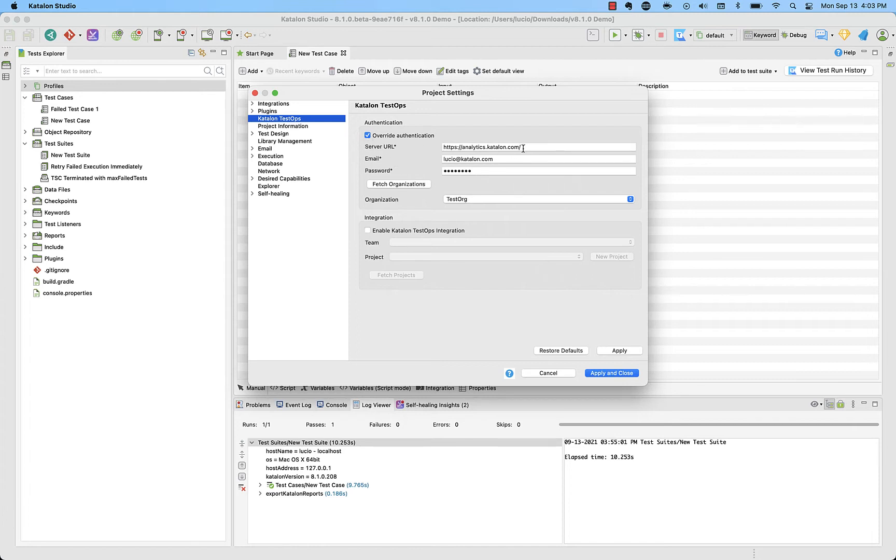
pyautogui.click(537, 147)
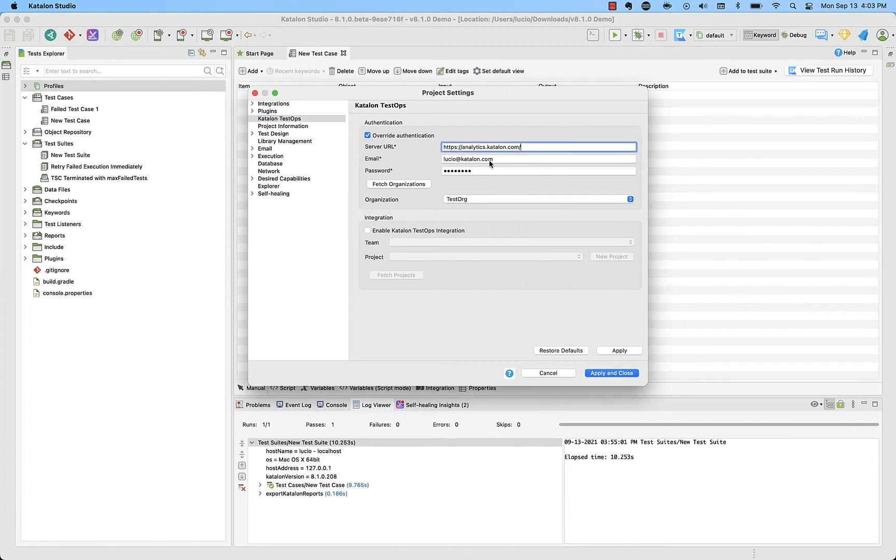
pyautogui.click(538, 170)
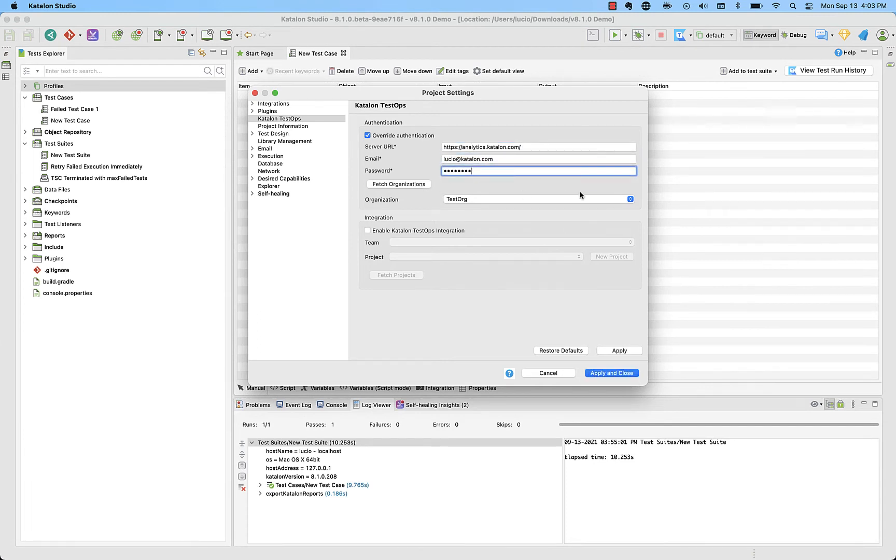
# Step: Fetch the account's organizations and view the Organization list without changing it
pyautogui.click(399, 183)
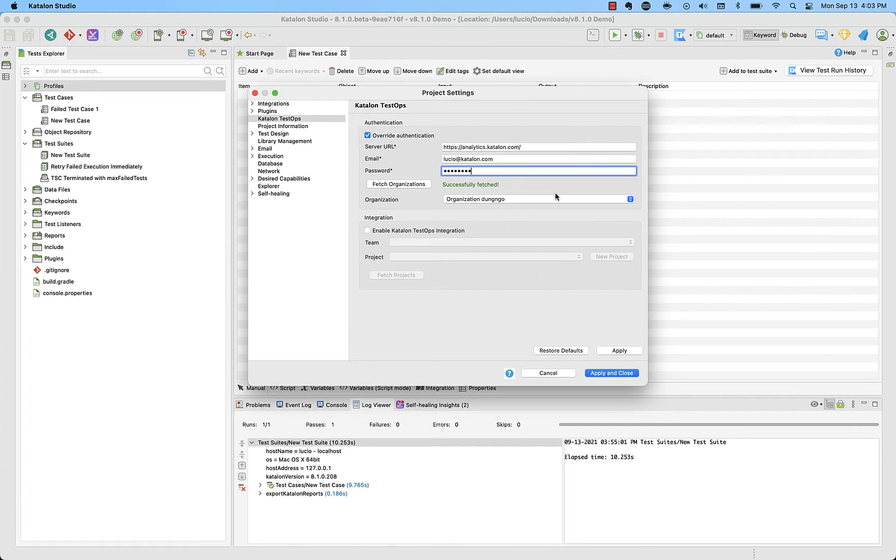
pyautogui.click(629, 199)
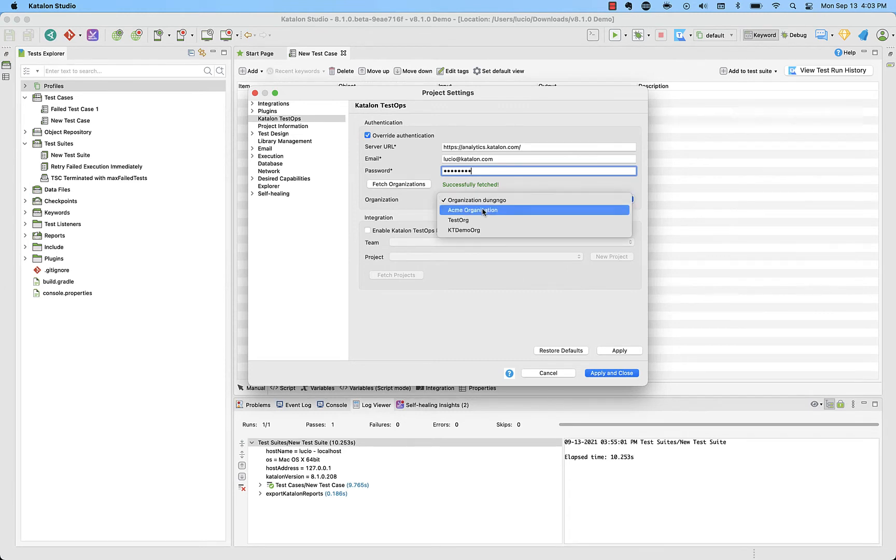
pyautogui.moveTo(477, 216)
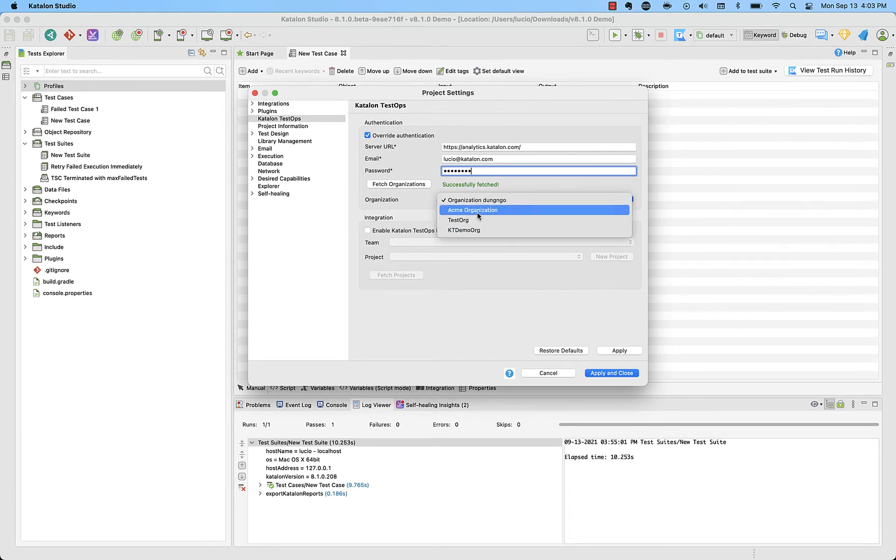
pyautogui.click(476, 200)
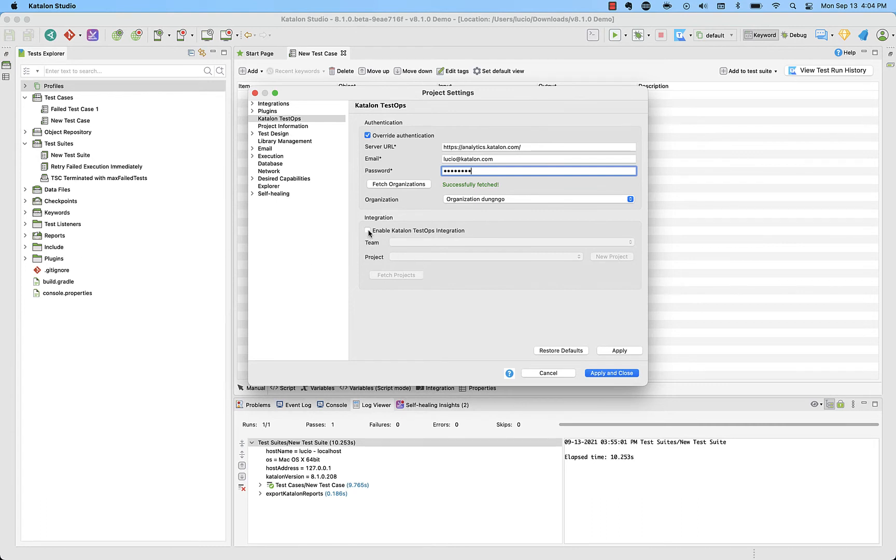
# Step: Enable TestOps integration with organization TestOrg and project TestPR2, then apply and close
pyautogui.click(368, 230)
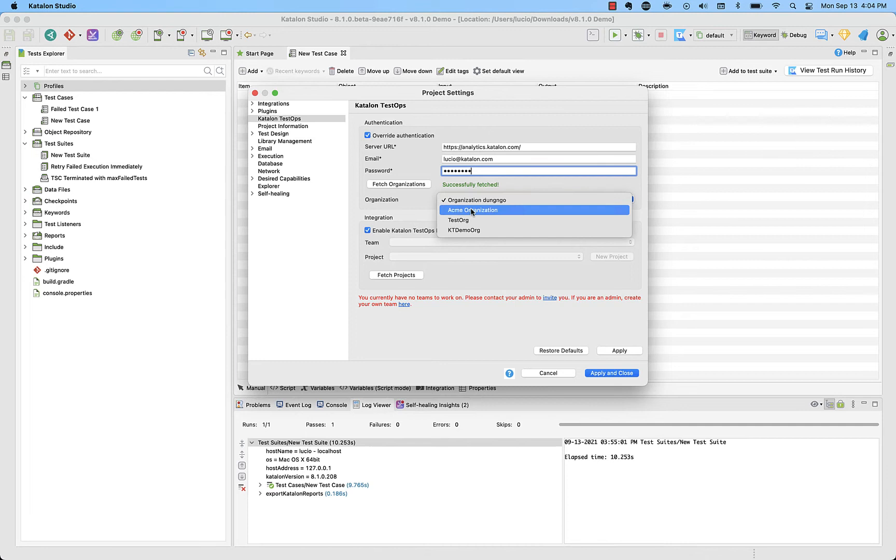
pyautogui.moveTo(477, 200)
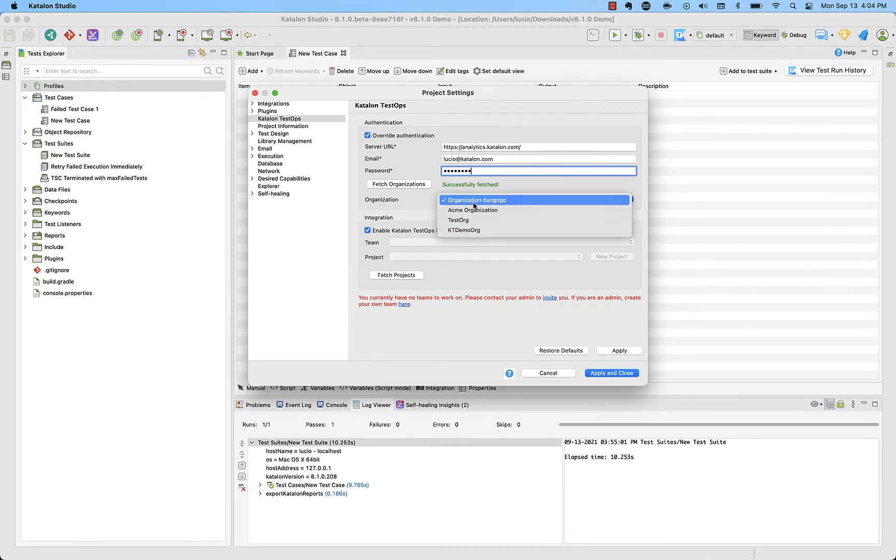
pyautogui.moveTo(458, 220)
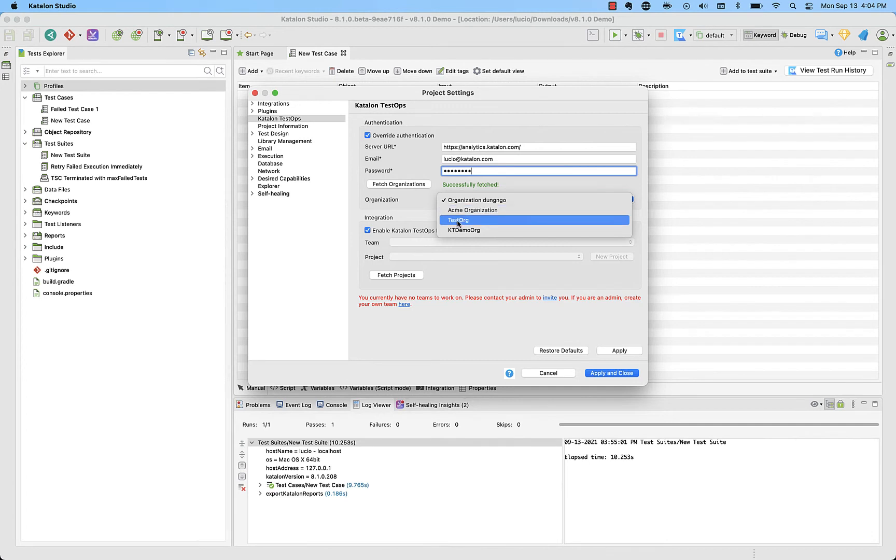
pyautogui.click(459, 220)
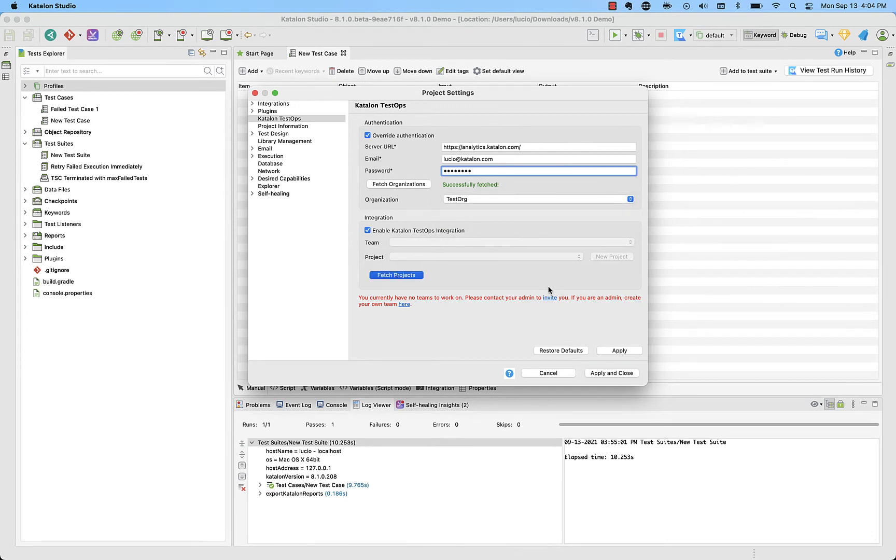
pyautogui.click(396, 275)
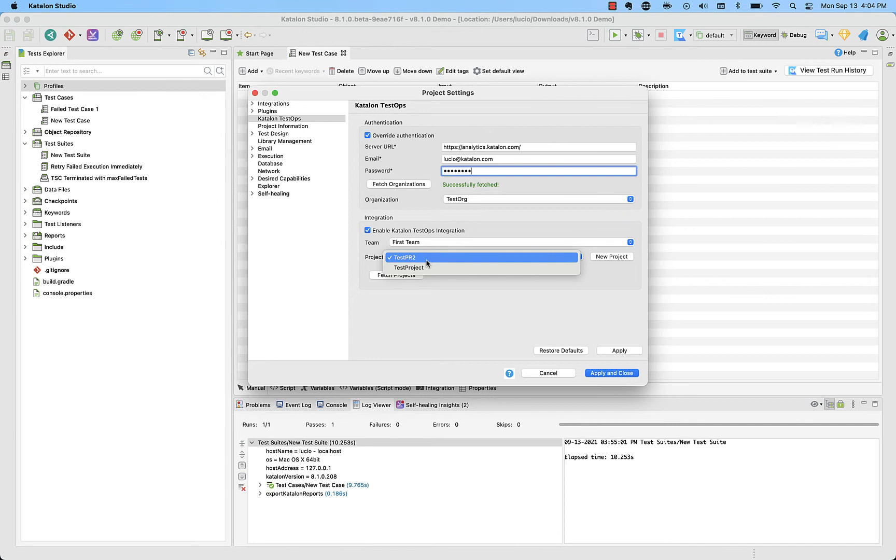
pyautogui.click(404, 257)
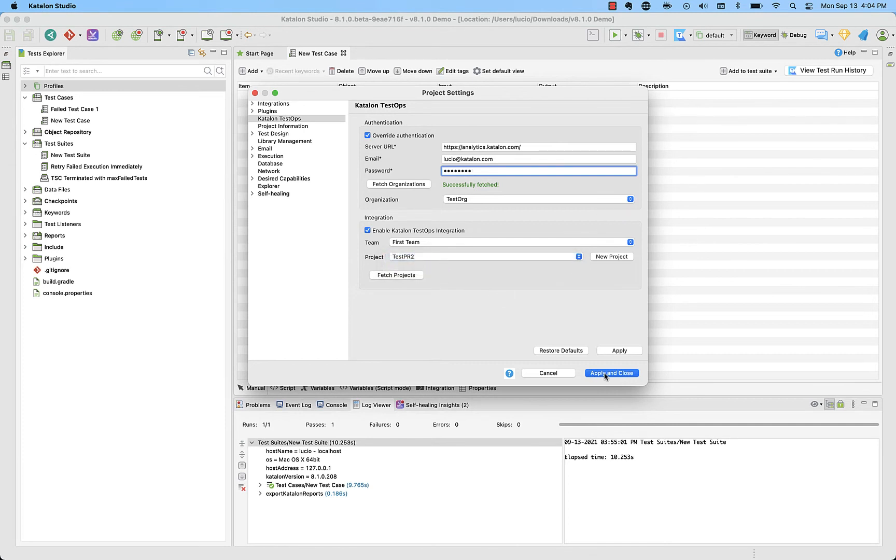
pyautogui.click(610, 373)
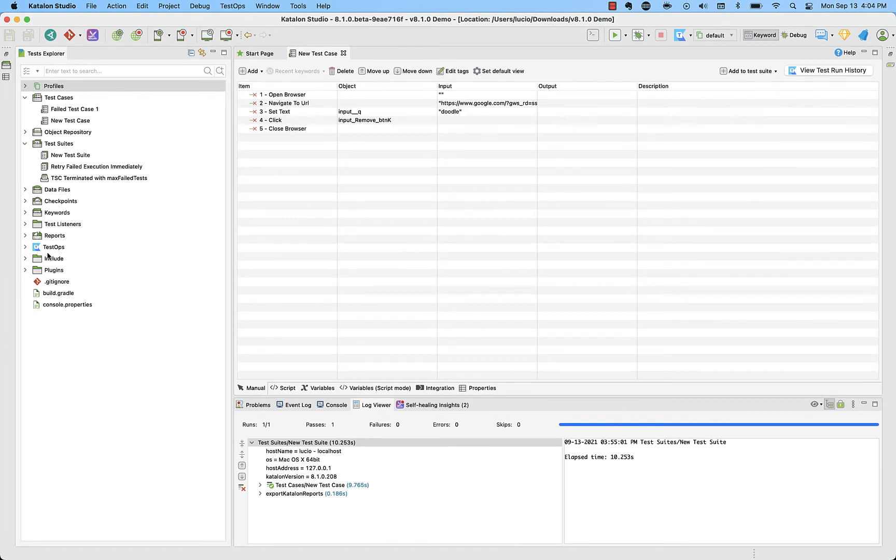
# Step: Expand the TestOps folder in Tests Explorer and open New Test Suite
pyautogui.click(53, 86)
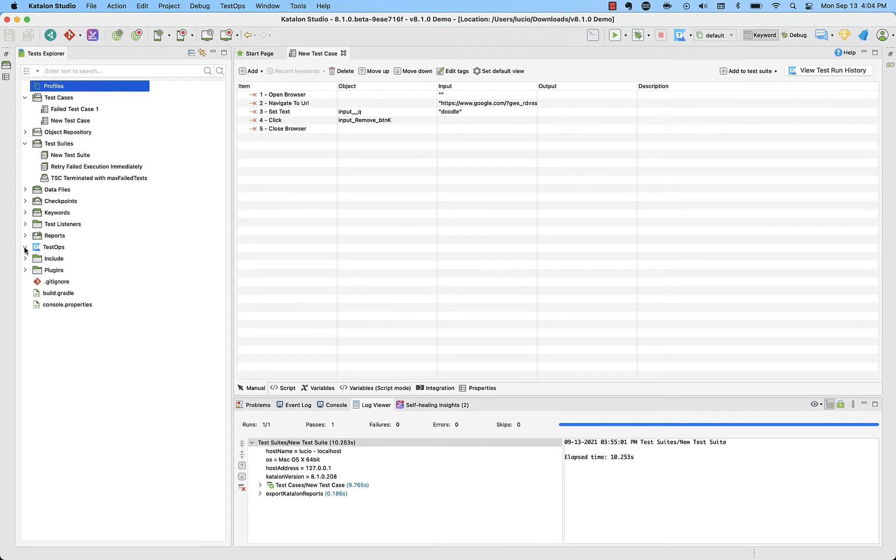
pyautogui.click(24, 247)
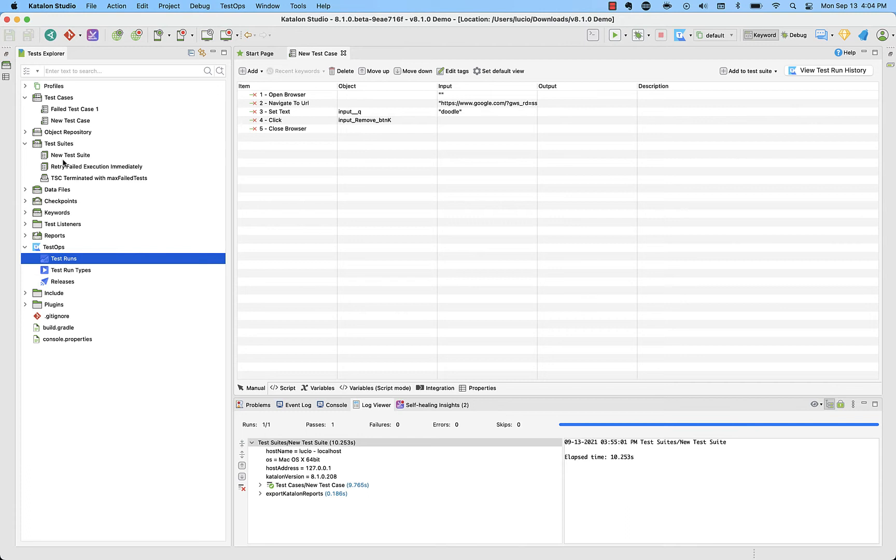
pyautogui.click(70, 155)
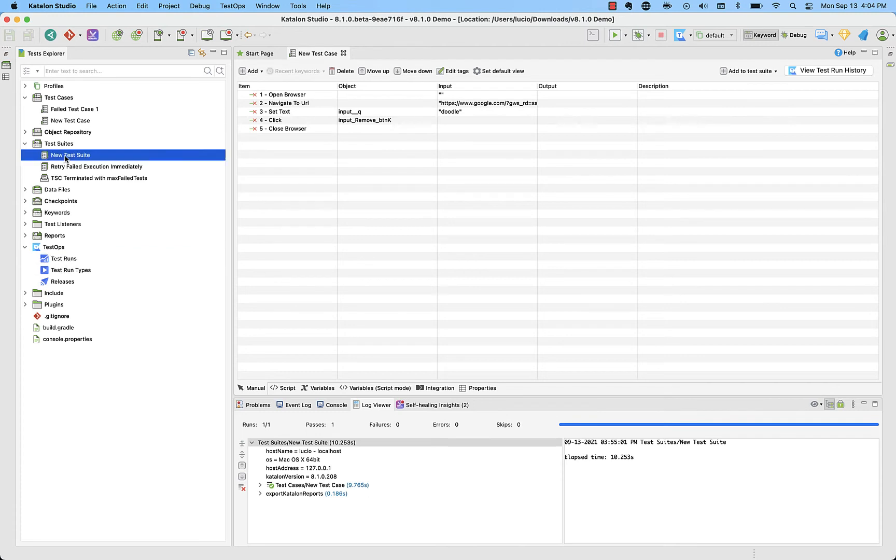
pyautogui.moveTo(99, 158)
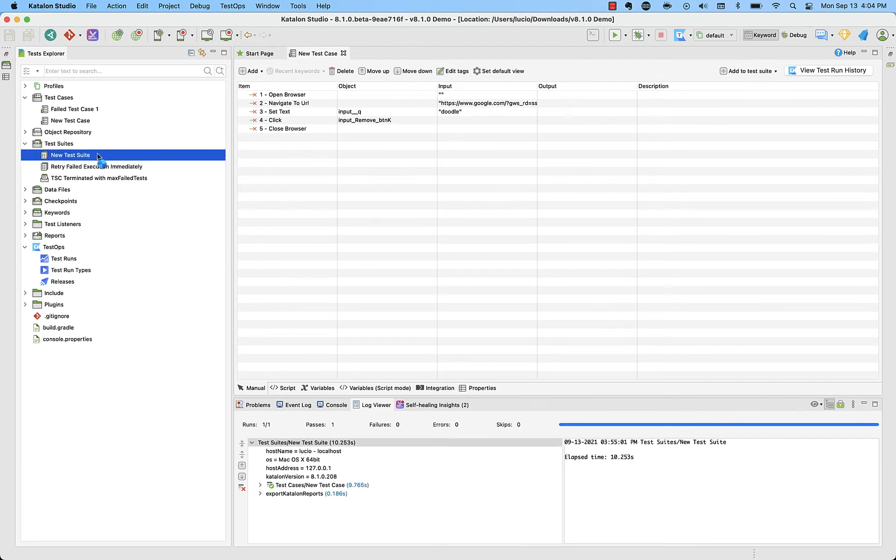
pyautogui.doubleClick(70, 155)
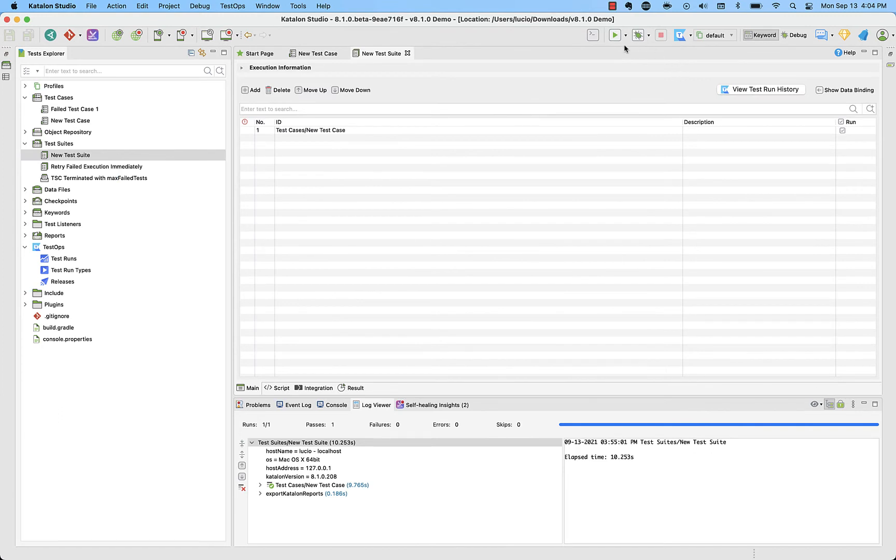
# Step: Run New Test Suite in Chrome, wait for it to pass and upload, and select Test Runs
pyautogui.click(623, 35)
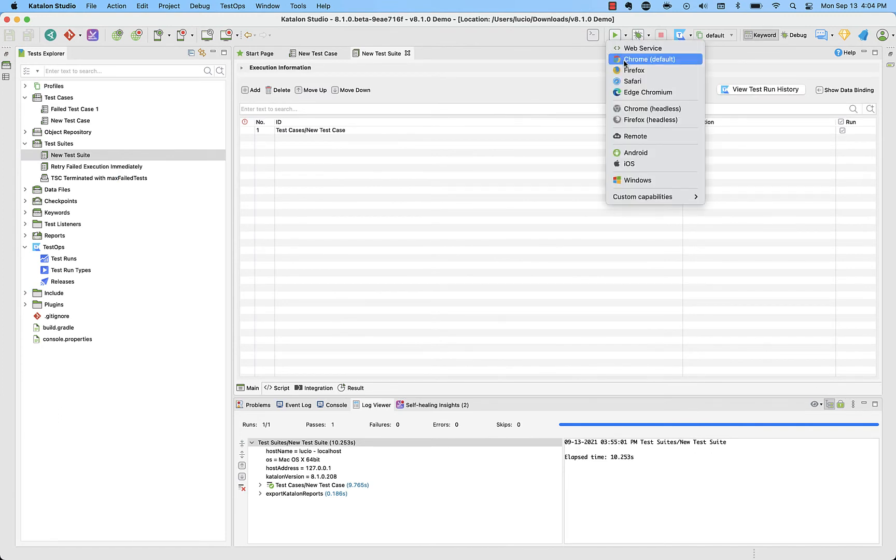
pyautogui.click(648, 59)
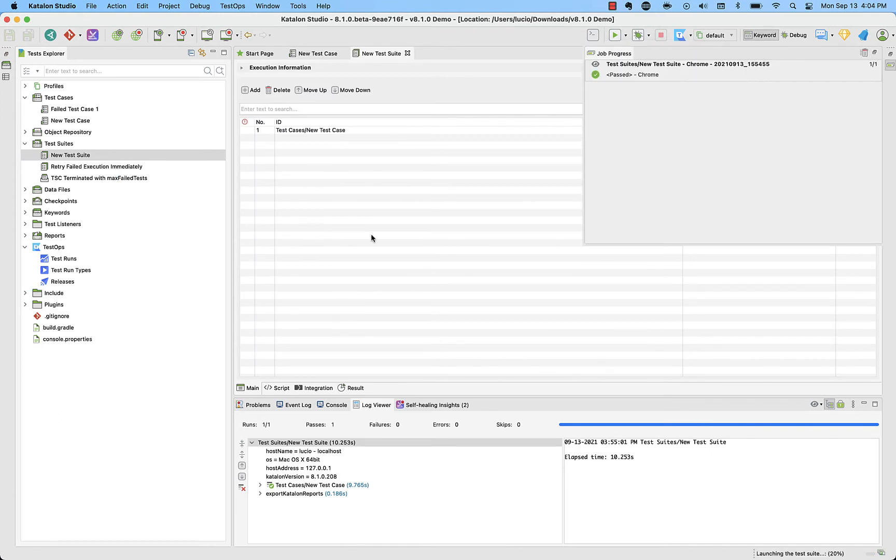
pyautogui.click(614, 34)
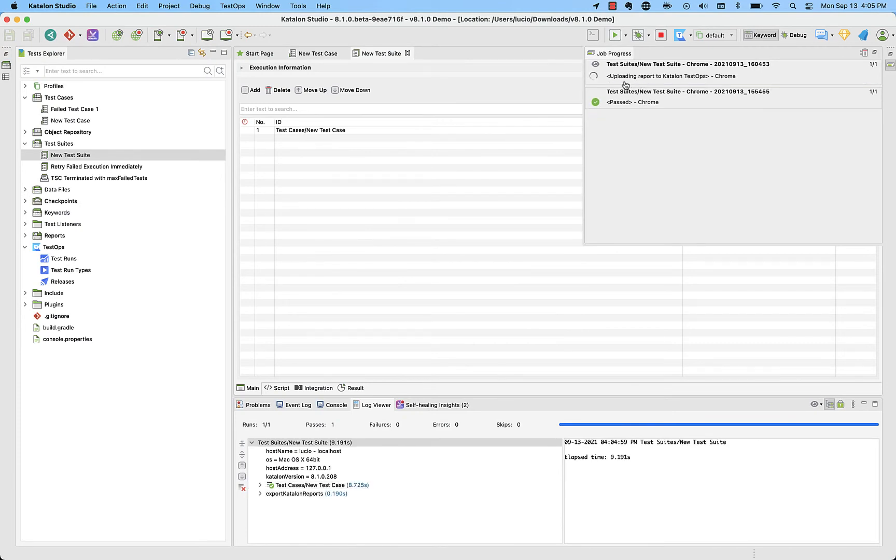
pyautogui.moveTo(676, 85)
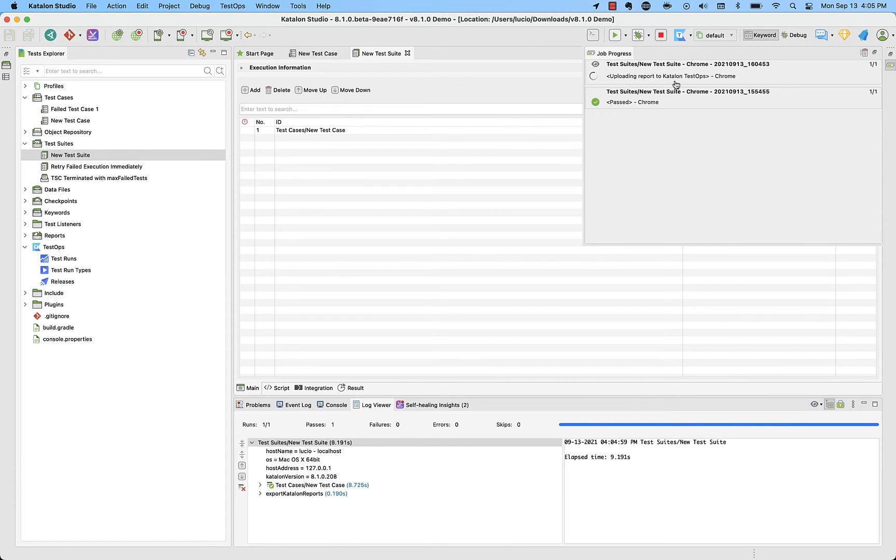
pyautogui.moveTo(717, 85)
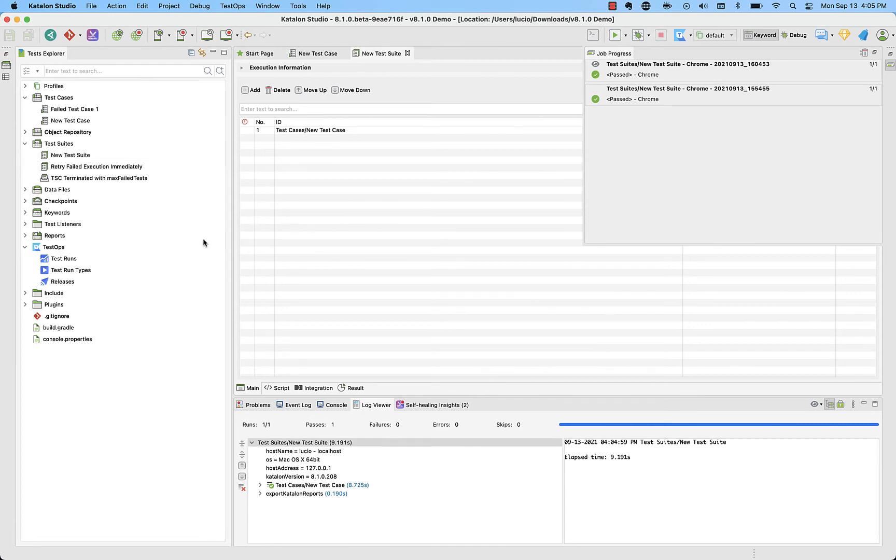
pyautogui.click(63, 258)
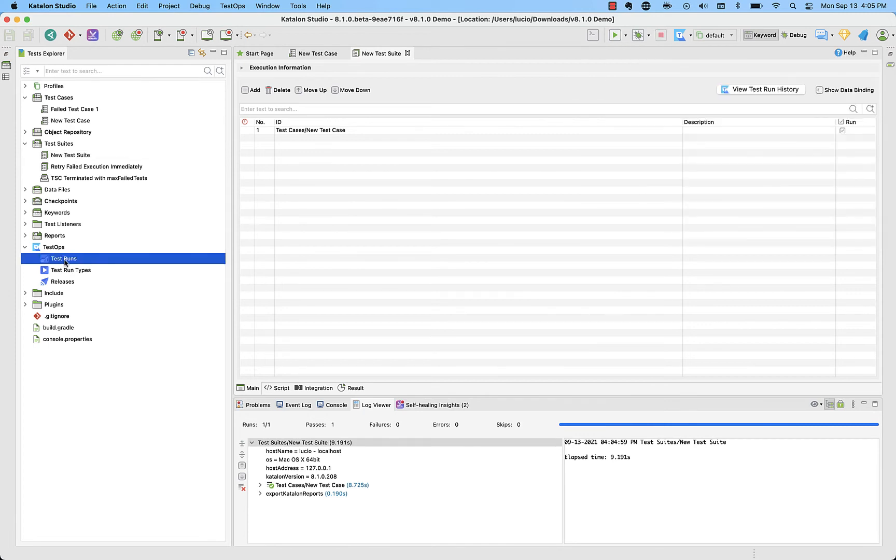
# Step: Open TestOps Test Runs from the Tests Explorer tree
pyautogui.doubleClick(63, 258)
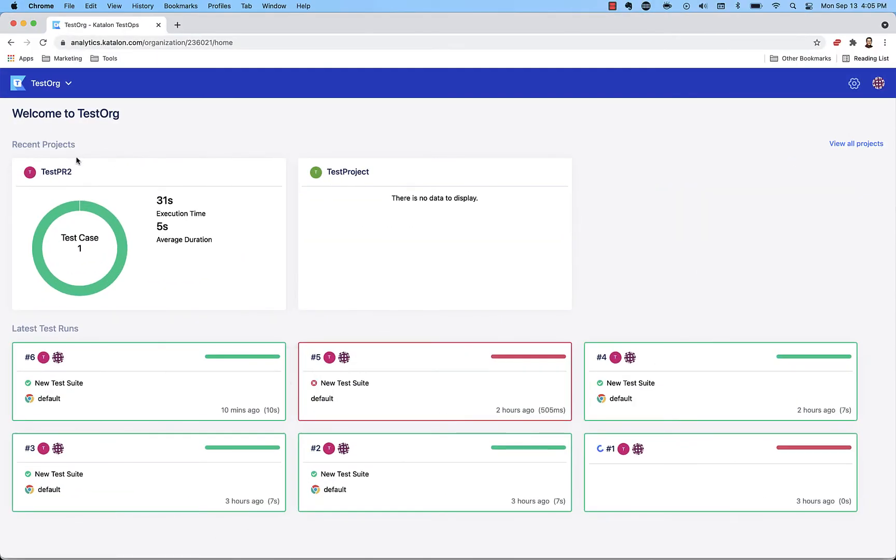
pyautogui.moveTo(133, 158)
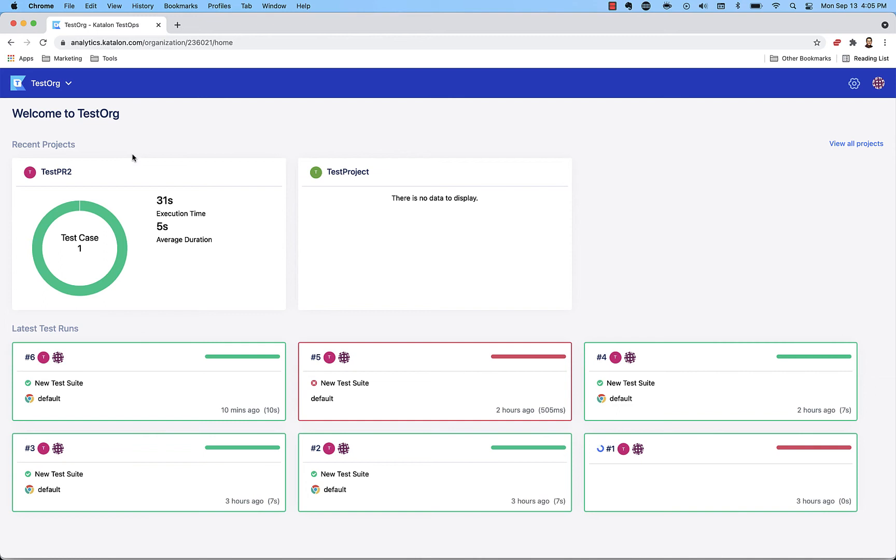
# Step: Open the TestPR2 project, view its Test Runs list, and return to the dashboard
pyautogui.click(55, 172)
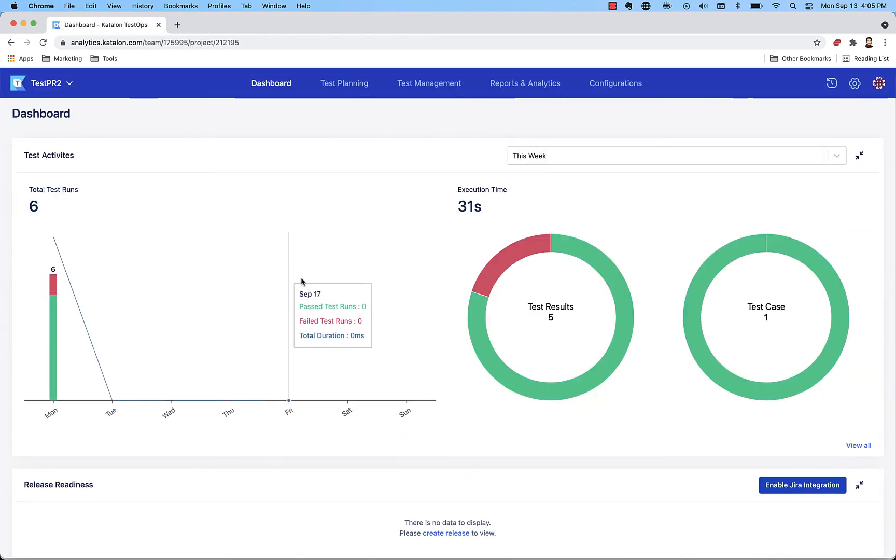
pyautogui.moveTo(304, 345)
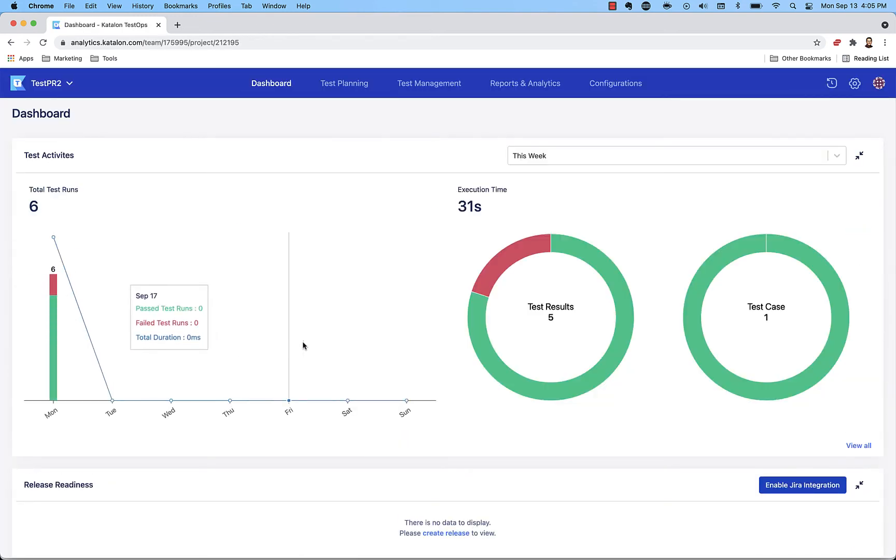
pyautogui.moveTo(429, 84)
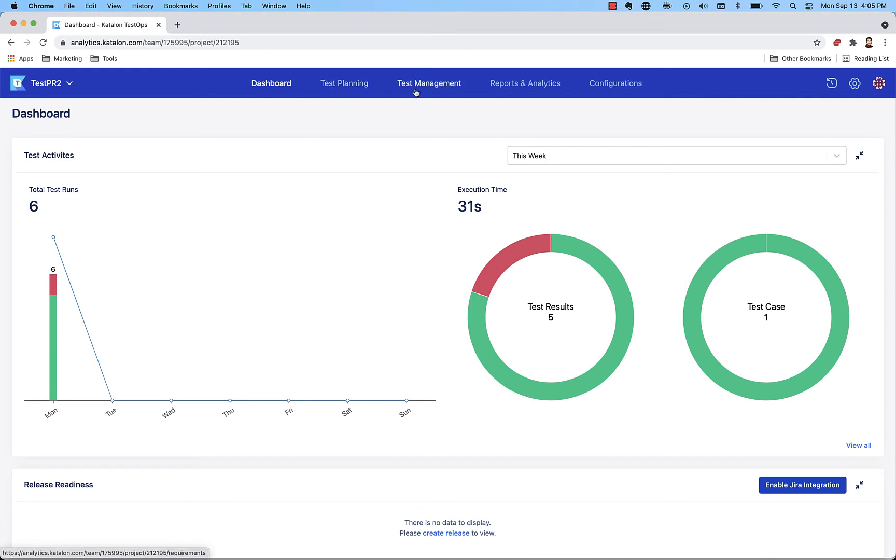
pyautogui.click(524, 83)
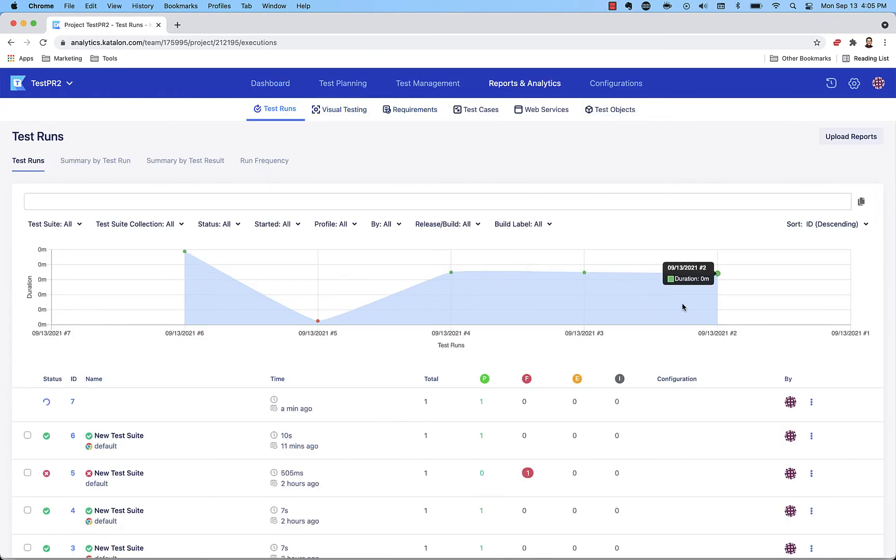
pyautogui.click(269, 84)
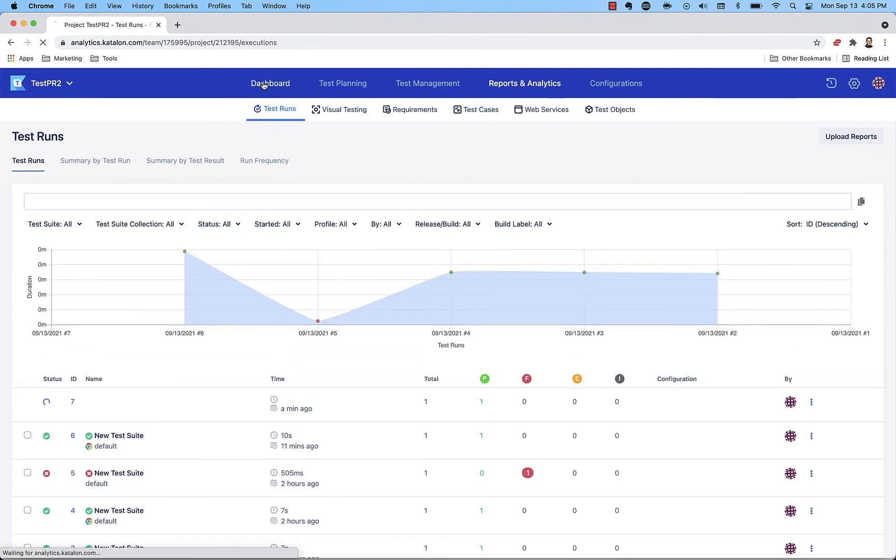
pyautogui.click(270, 83)
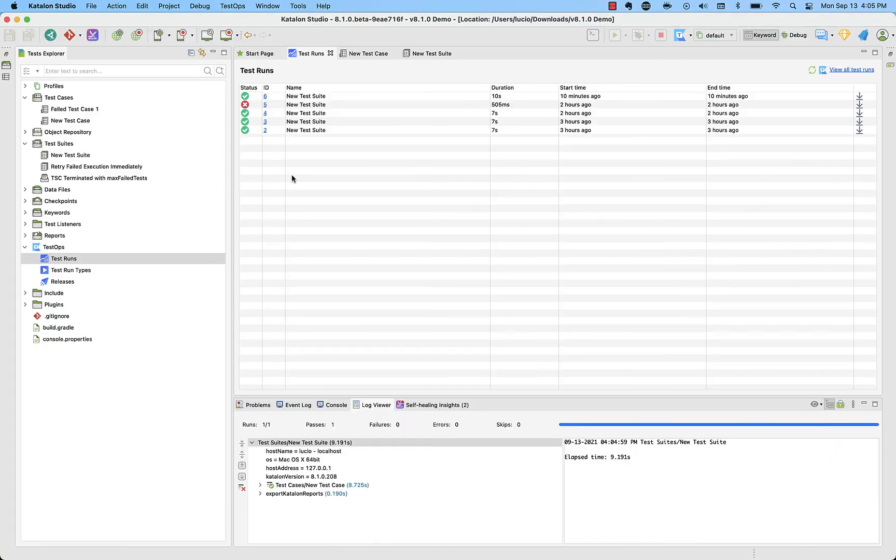
# Step: Open Project Settings on the Katalon TestOps page to review TestOrg, First Team and TestPR2
pyautogui.click(169, 6)
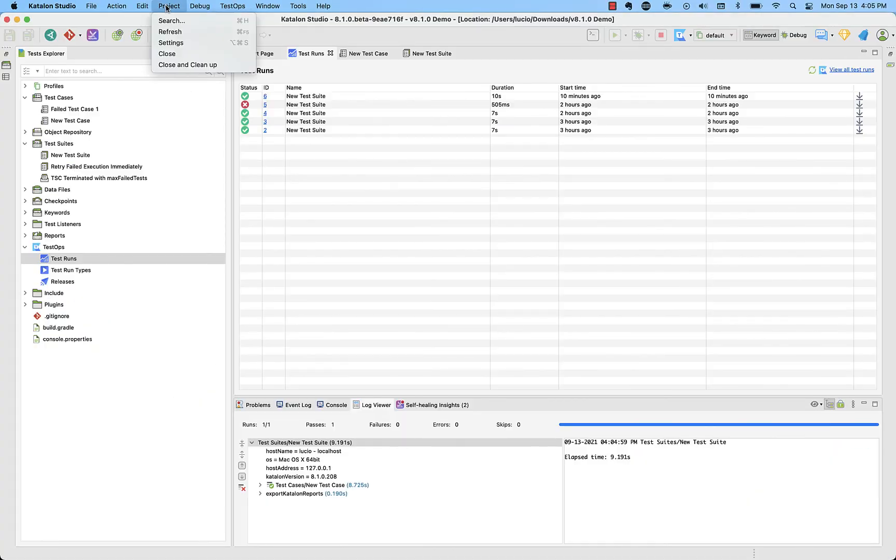
pyautogui.click(170, 42)
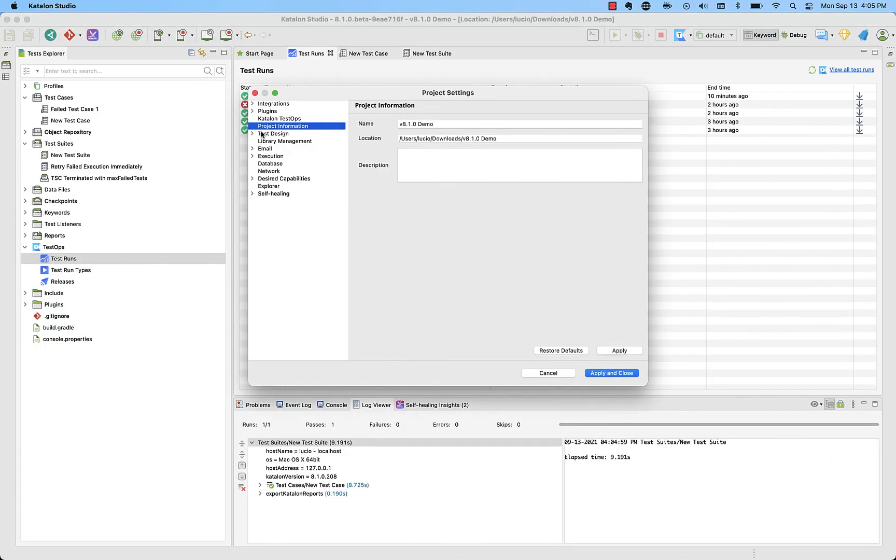
pyautogui.click(279, 118)
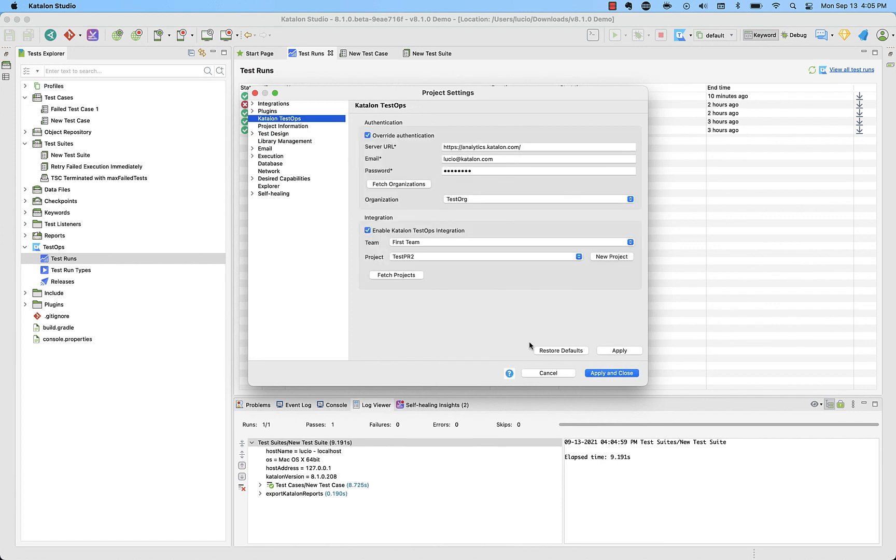
pyautogui.moveTo(513, 343)
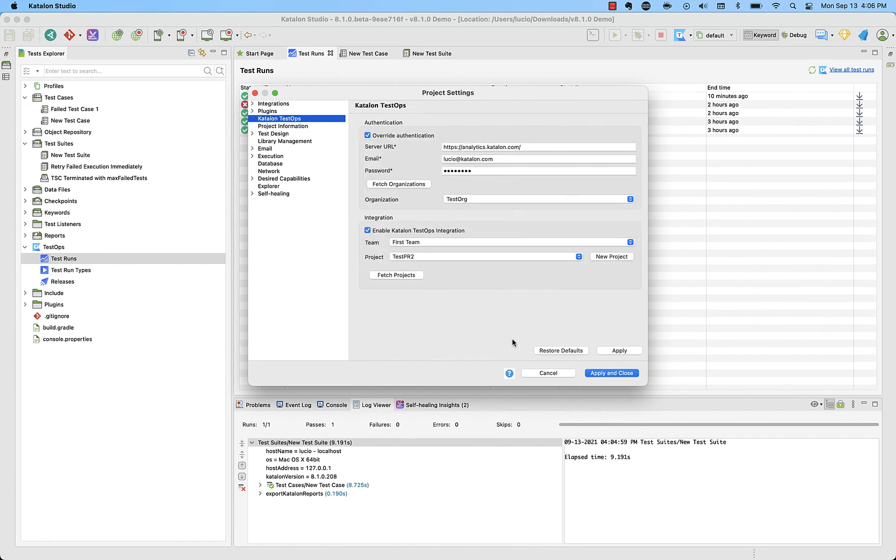
pyautogui.moveTo(520, 353)
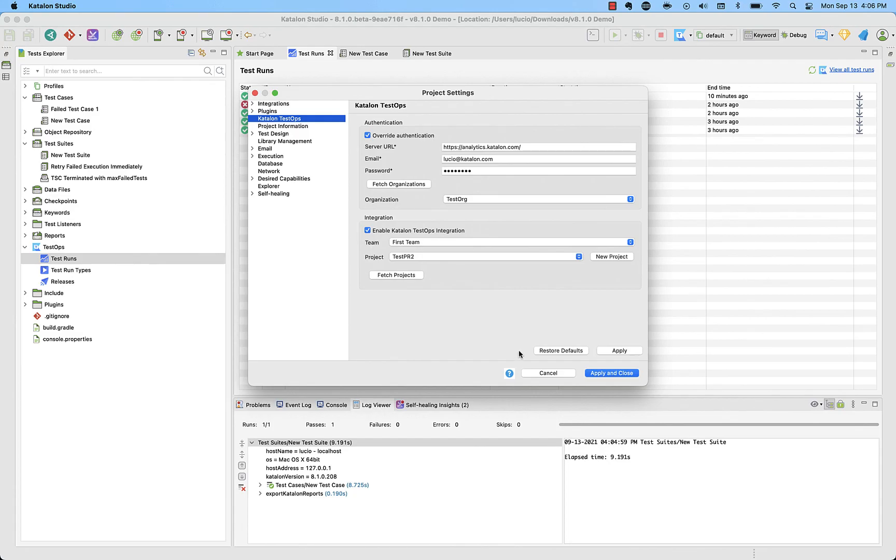